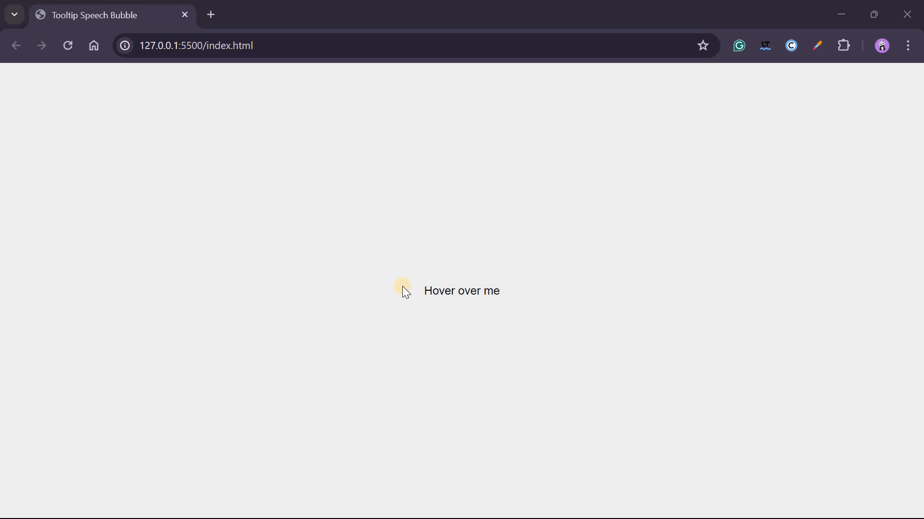
mouse_move(680, 287)
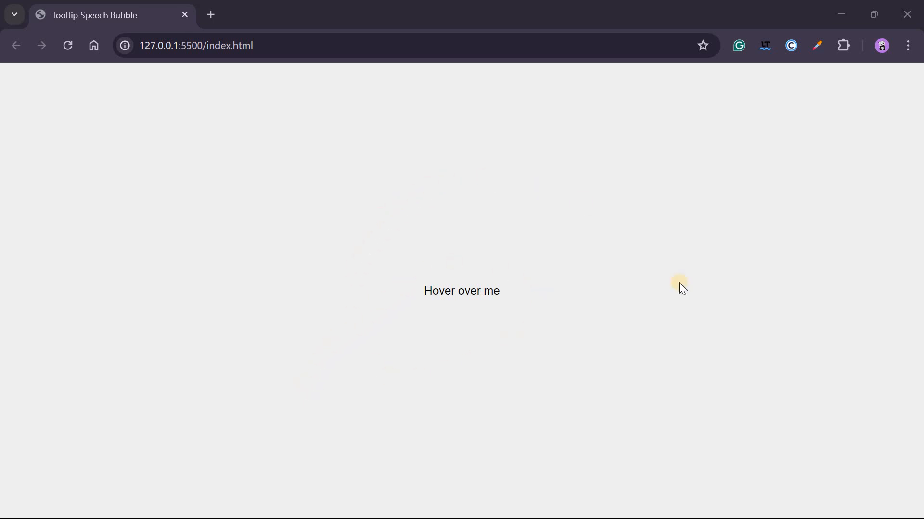
mouse_move(474, 297)
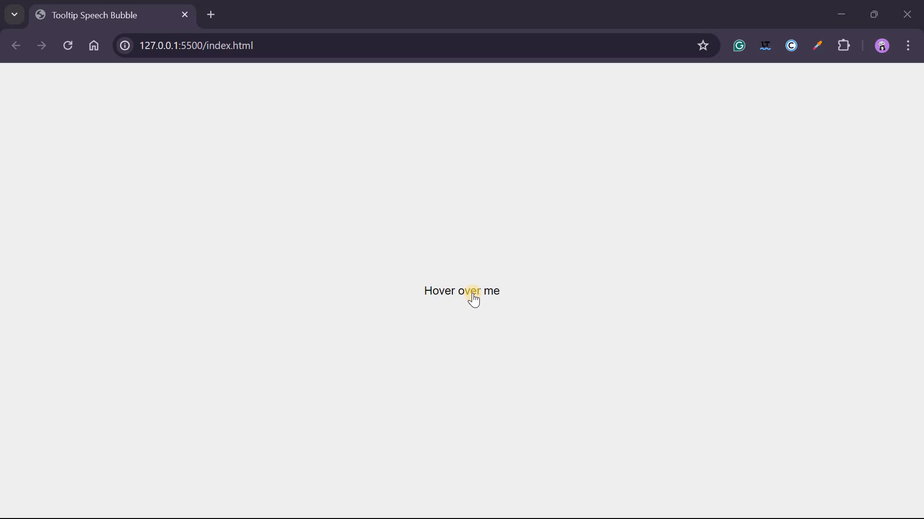
mouse_move(474, 293)
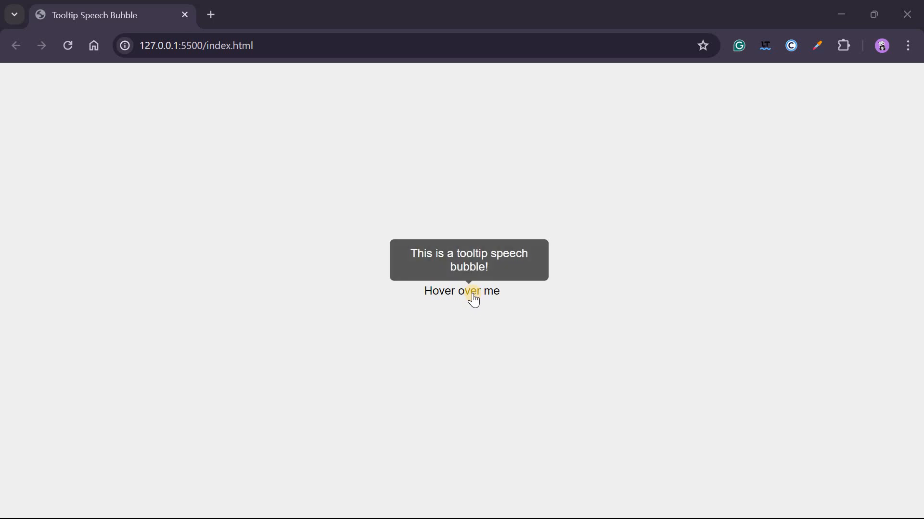
mouse_move(804, 48)
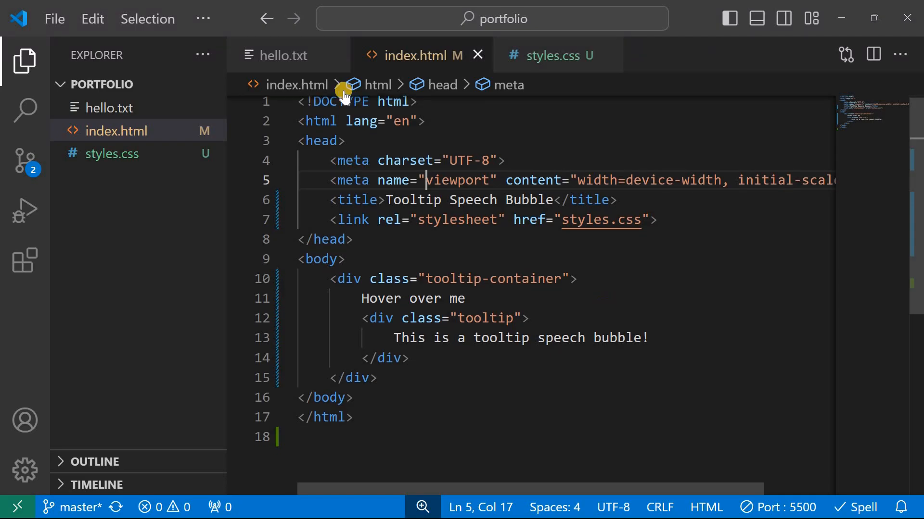
Step: Close hello.txt and review index.html's stylesheet link and tooltip container with nested tooltip div
click(326, 56)
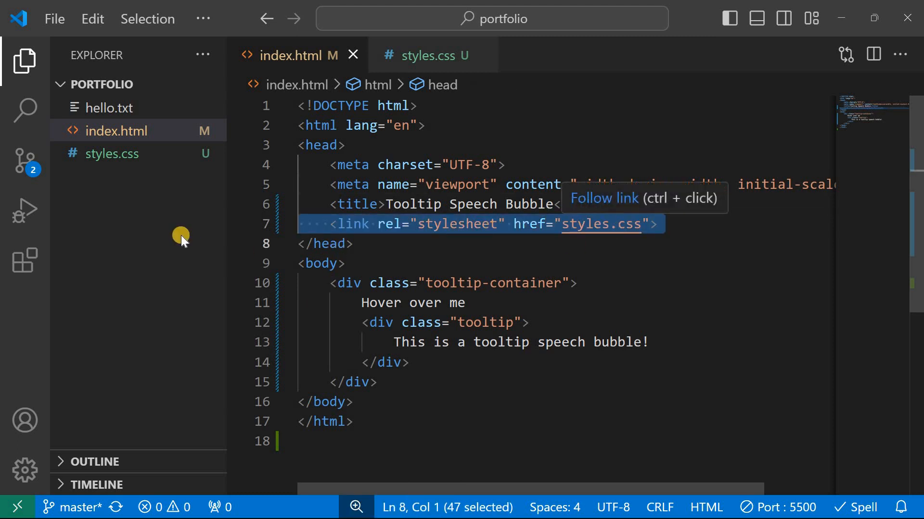
mouse_move(460, 266)
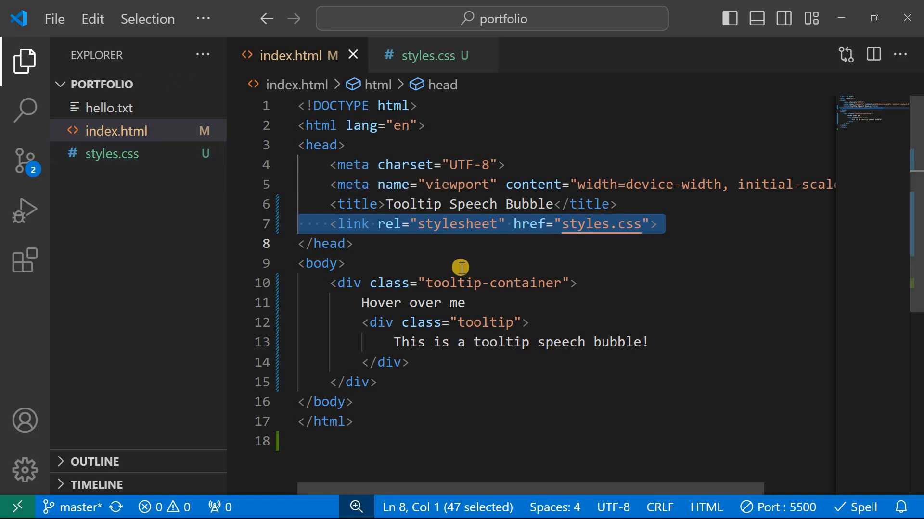
click(344, 263)
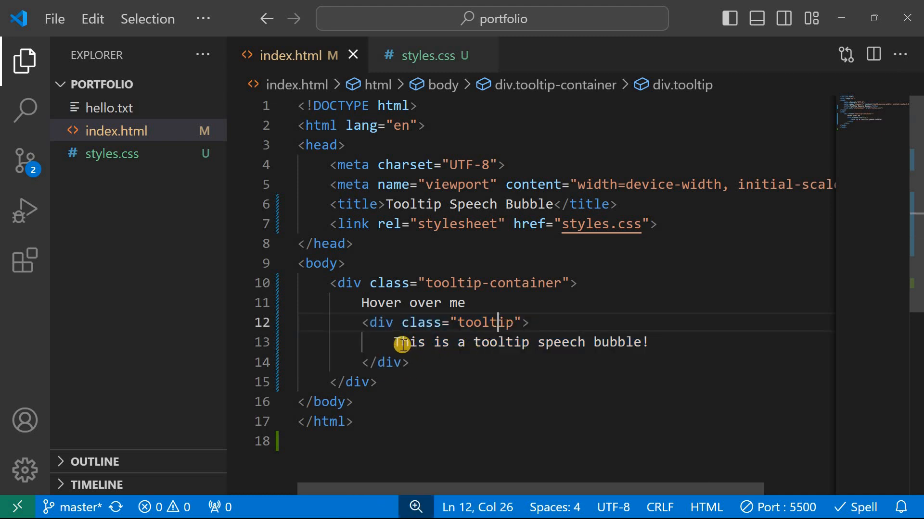
mouse_move(570, 345)
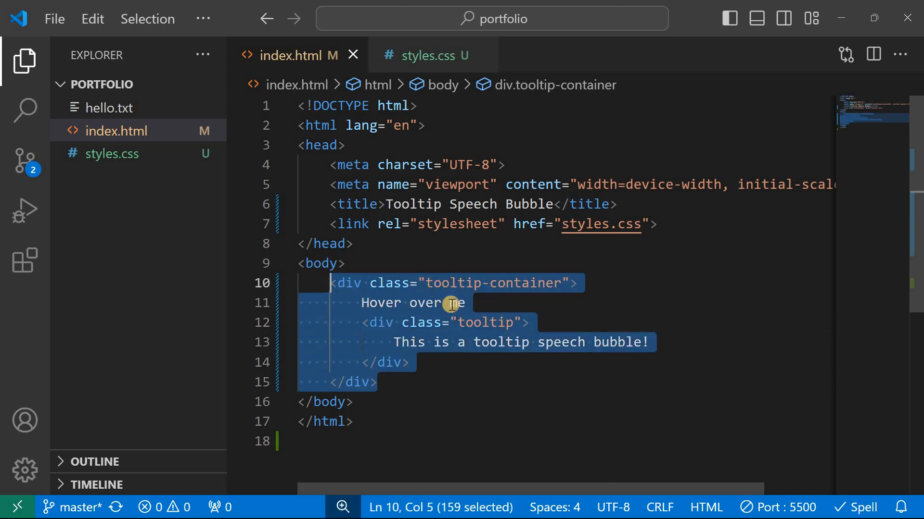
click(466, 303)
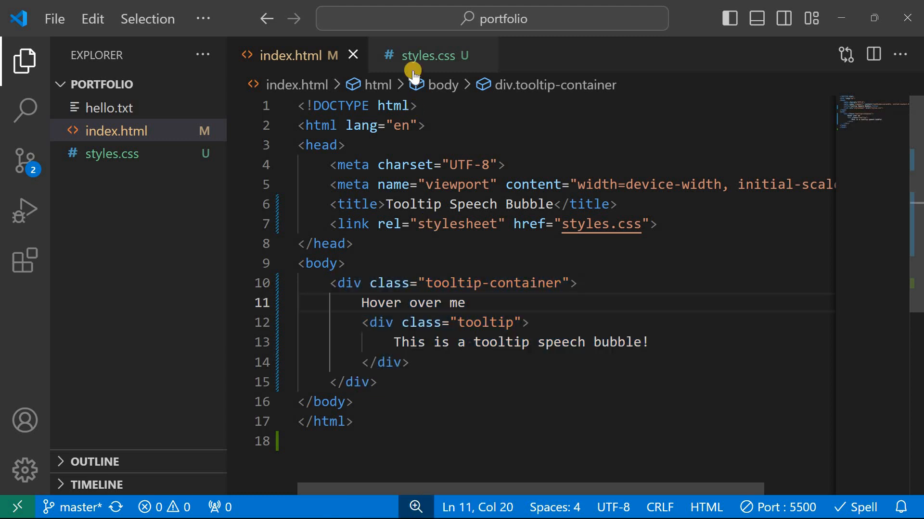
Step: Switch to styles.css and review the body and .tooltip-container rule blocks
click(429, 55)
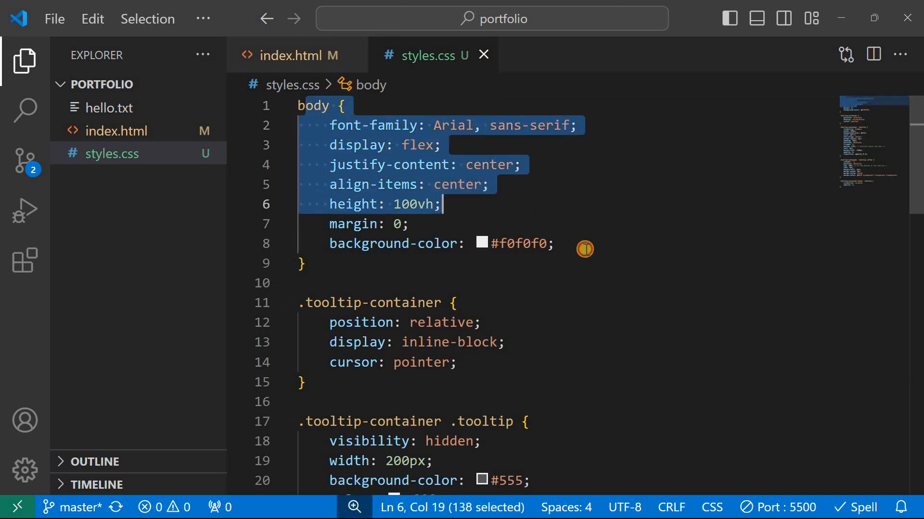
click(554, 244)
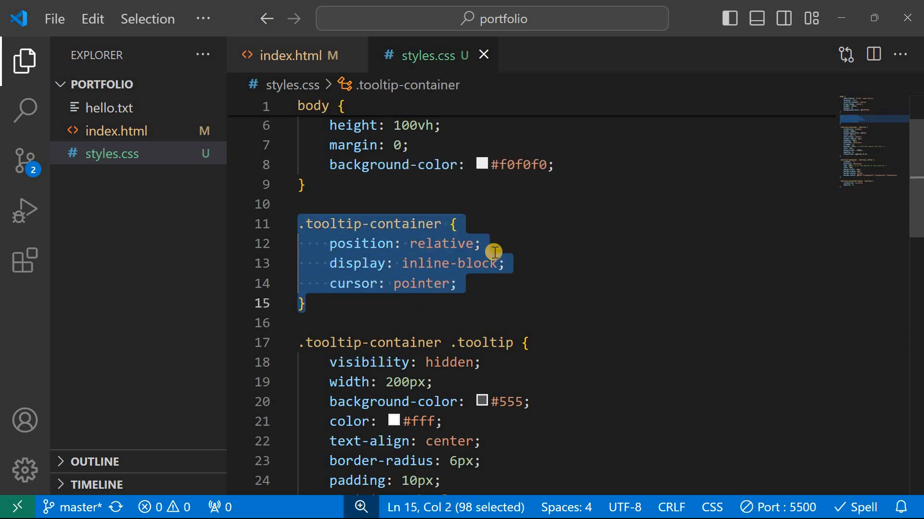
mouse_move(564, 294)
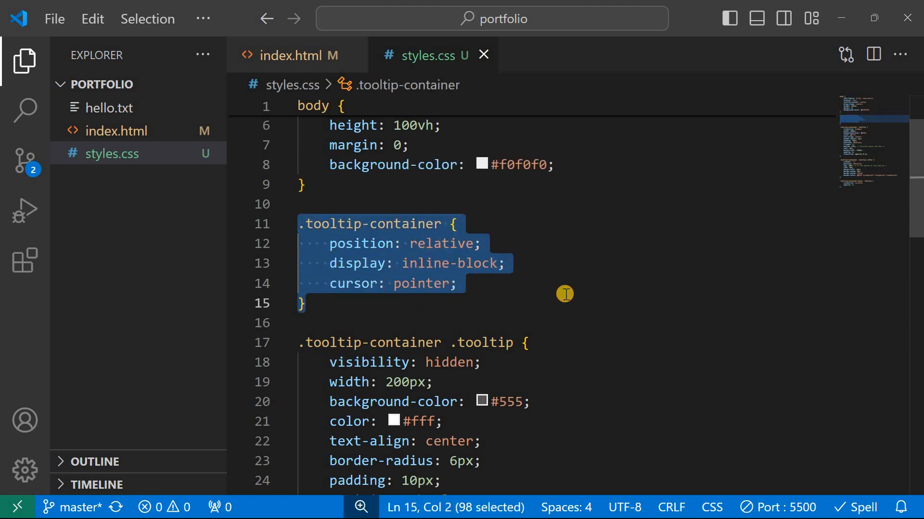
scroll(down, 3)
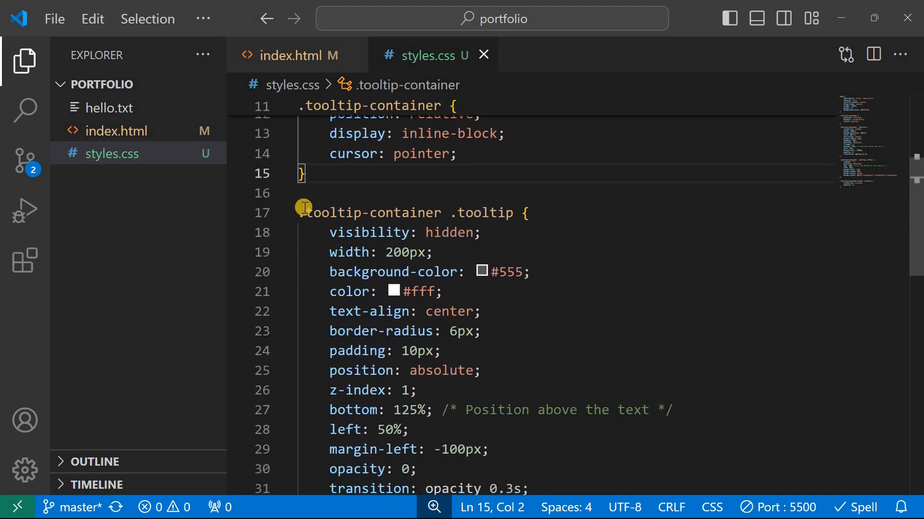
scroll(down, 3)
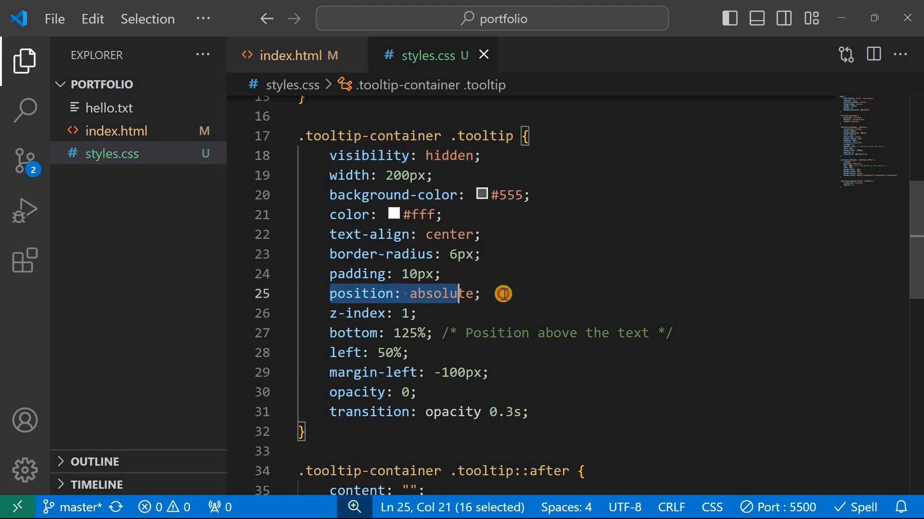
double_click(355, 313)
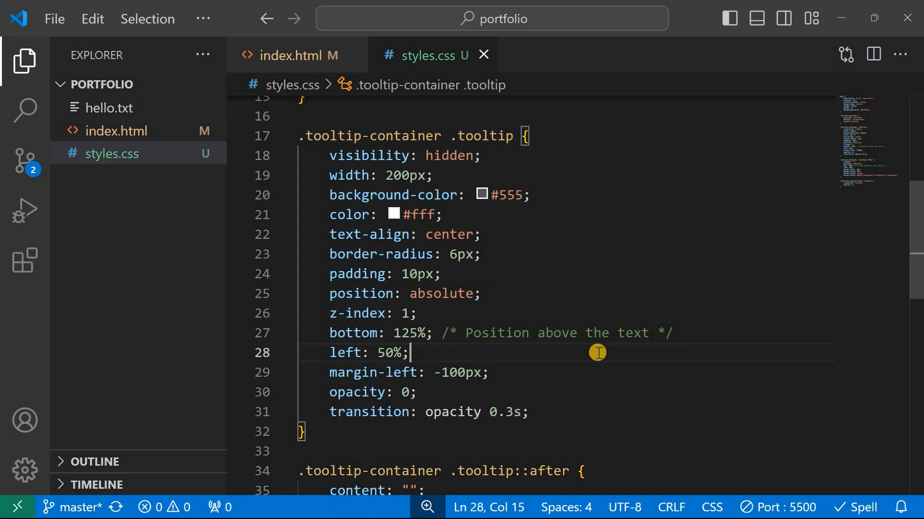
scroll(down, 3)
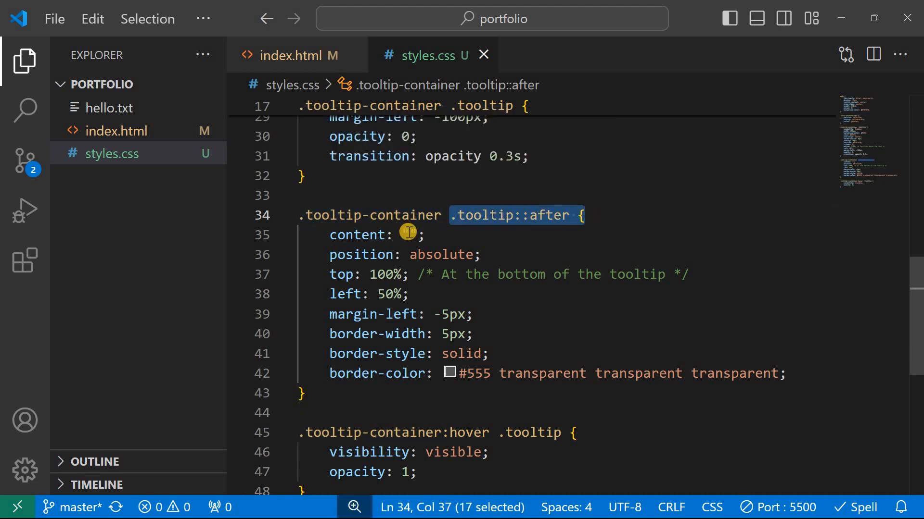
click(408, 234)
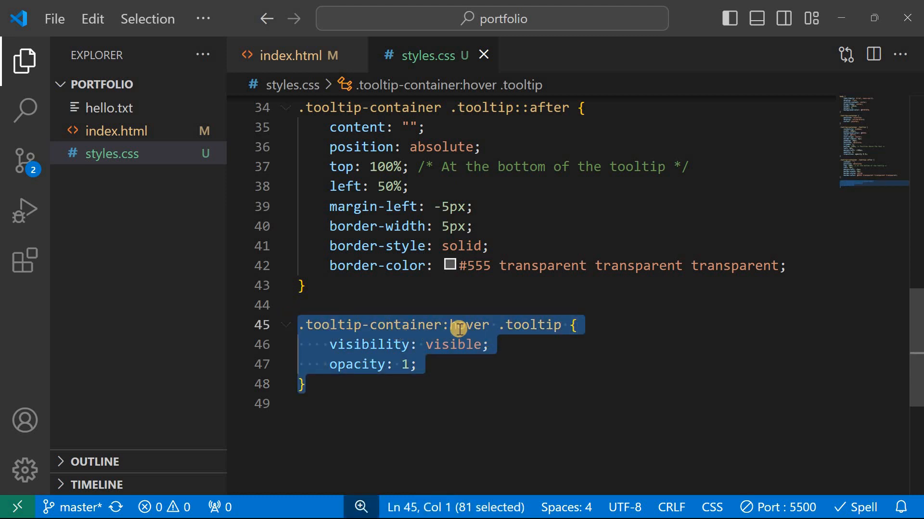
mouse_move(458, 363)
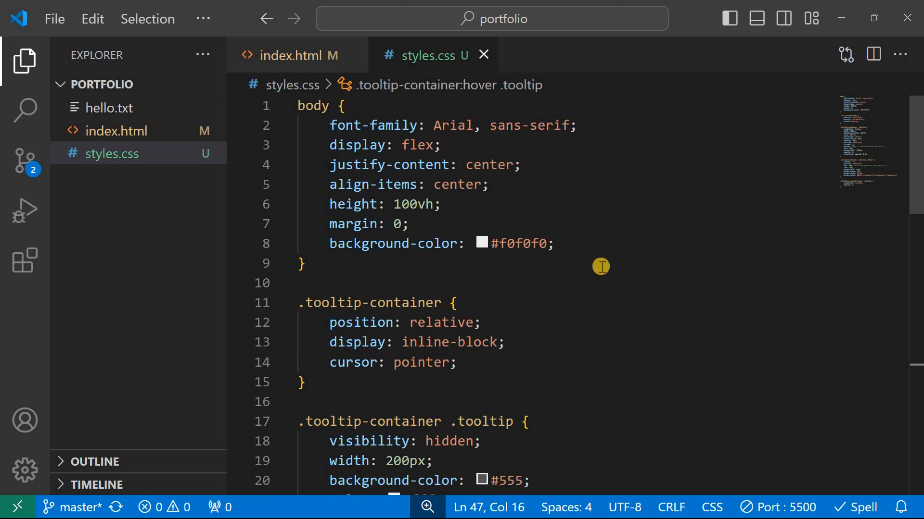
scroll(down, 3)
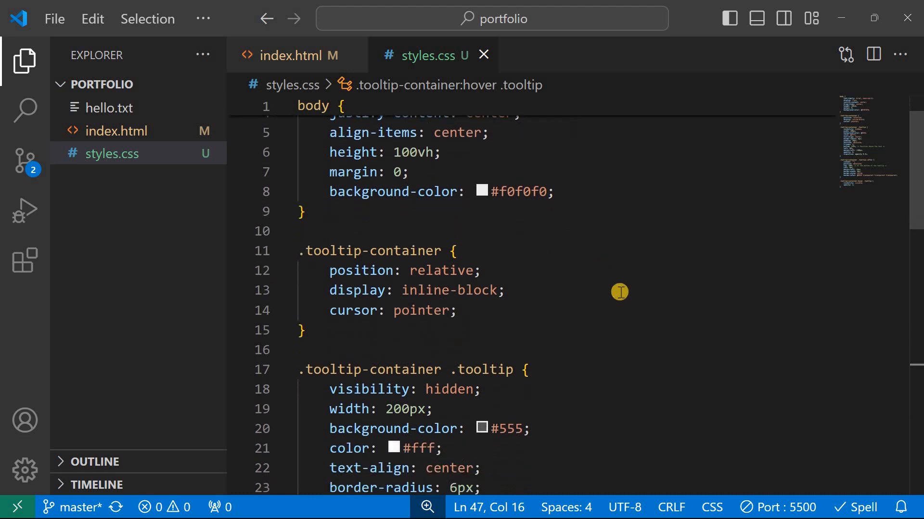
scroll(down, 3)
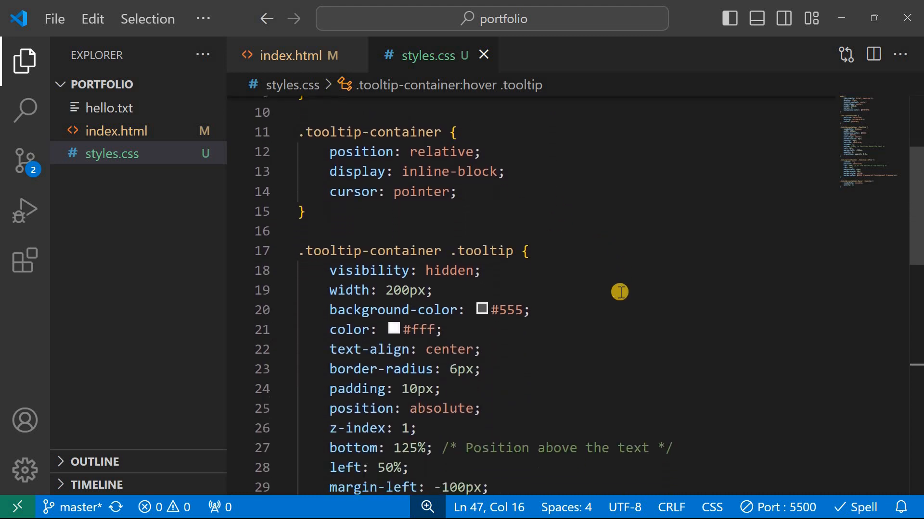
scroll(down, 3)
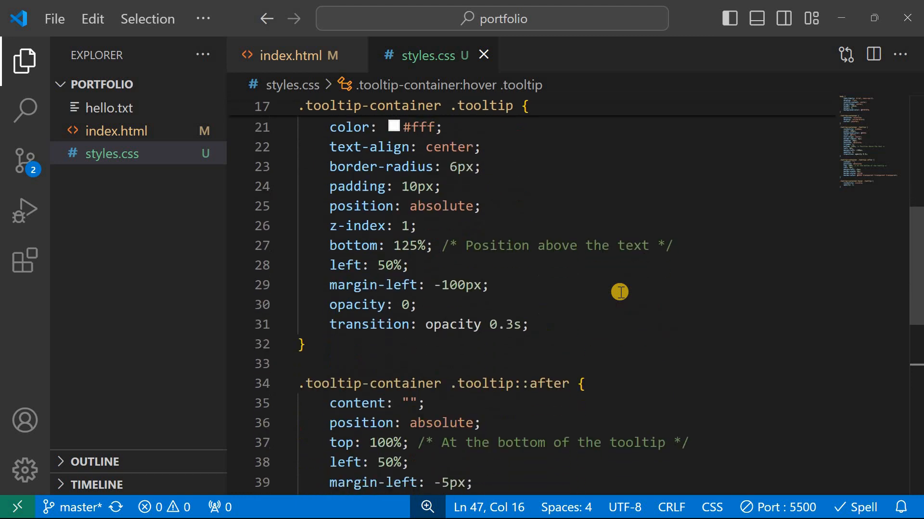
scroll(down, 3)
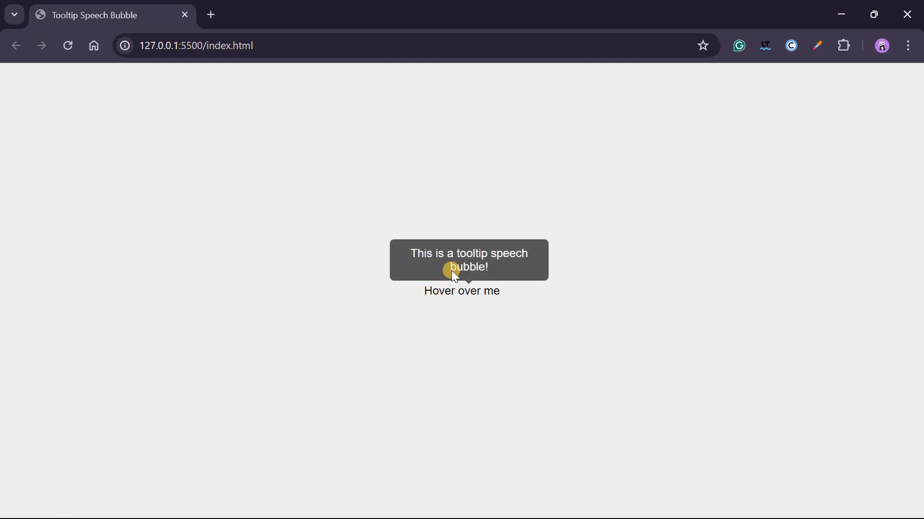
mouse_move(461, 290)
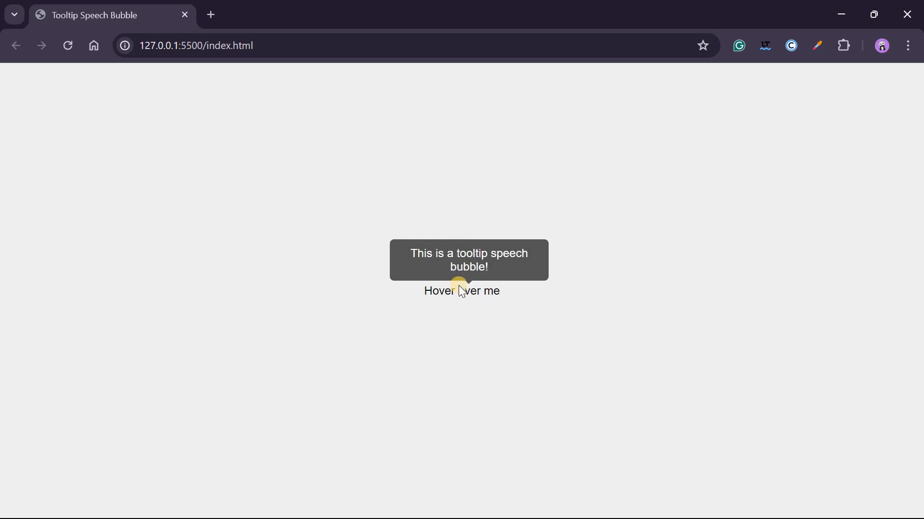
mouse_move(459, 300)
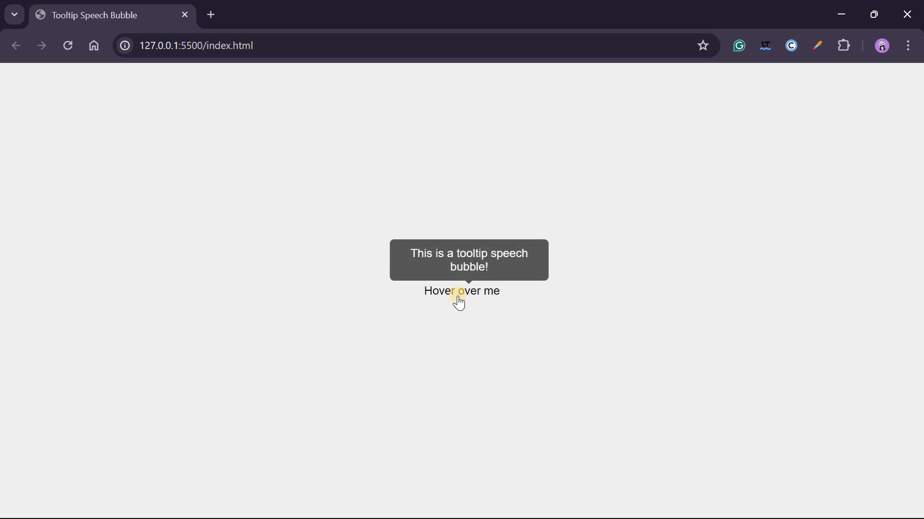